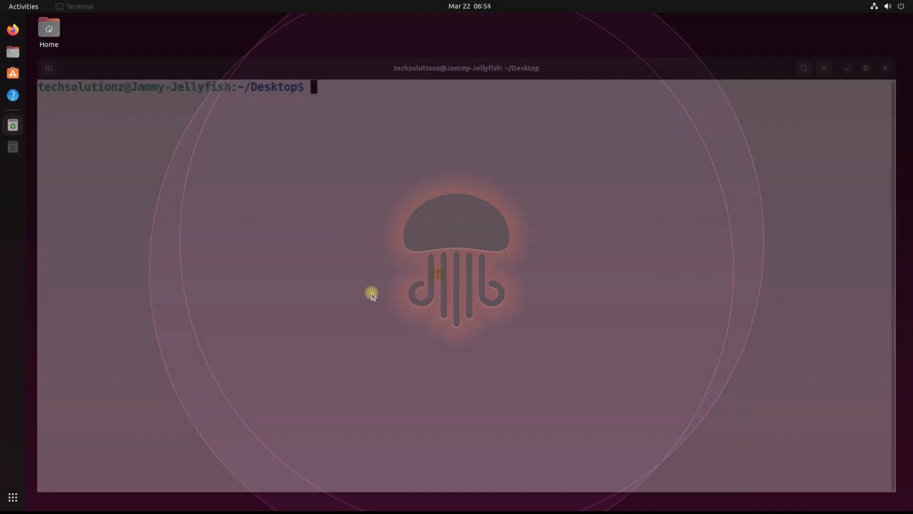
Update and upgrade apt packages, install flatpak via apt-get, then clear and check flatpak --version
{"action": "type", "text": "sudo apt update &&"}
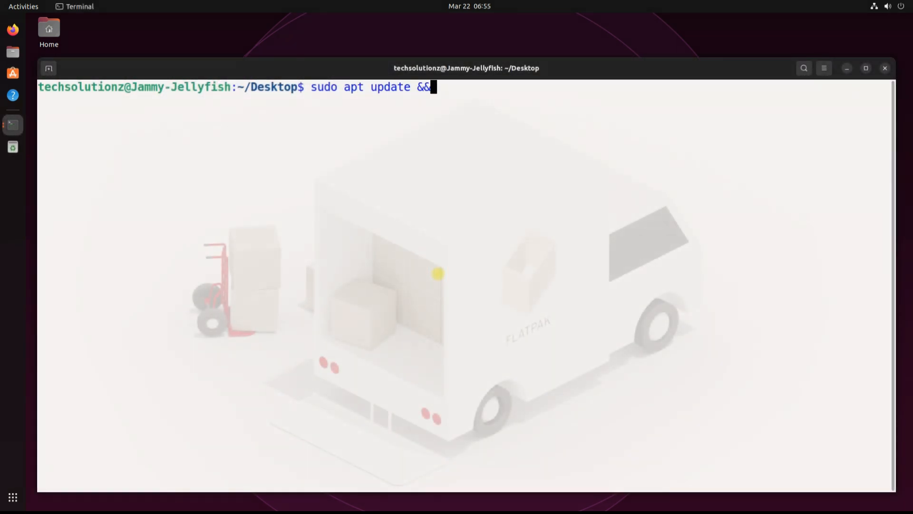
{"action": "type", "text": "sudo apt upgrade"}
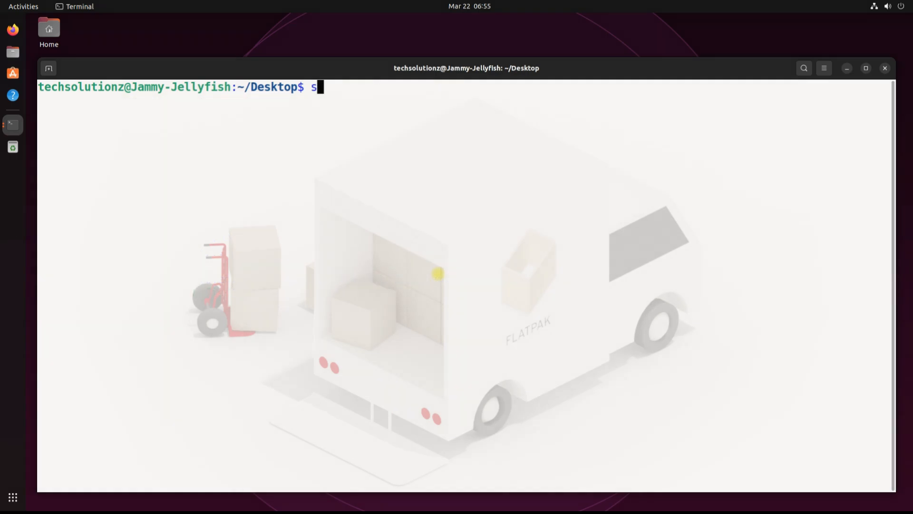
{"action": "type", "text": "udo apt-get install flatpak"}
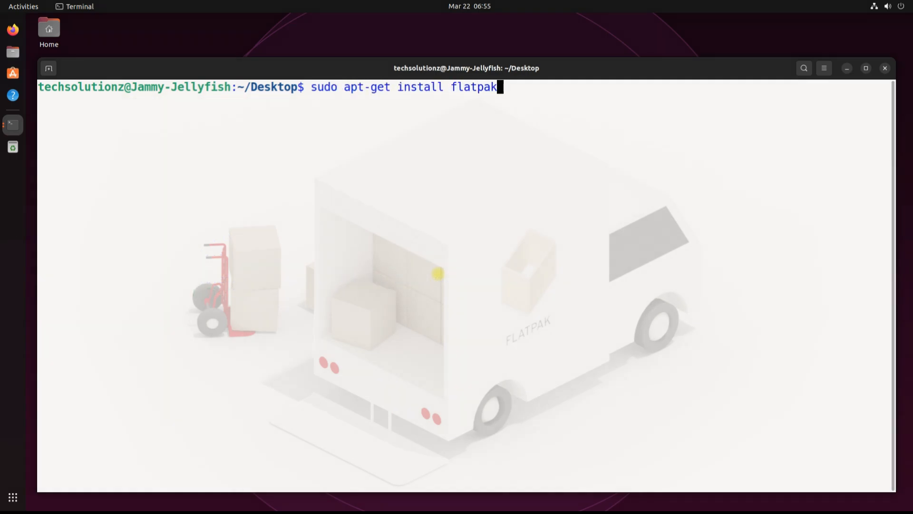
{"action": "key", "text": "Return"}
{"action": "type", "text": "Y"}
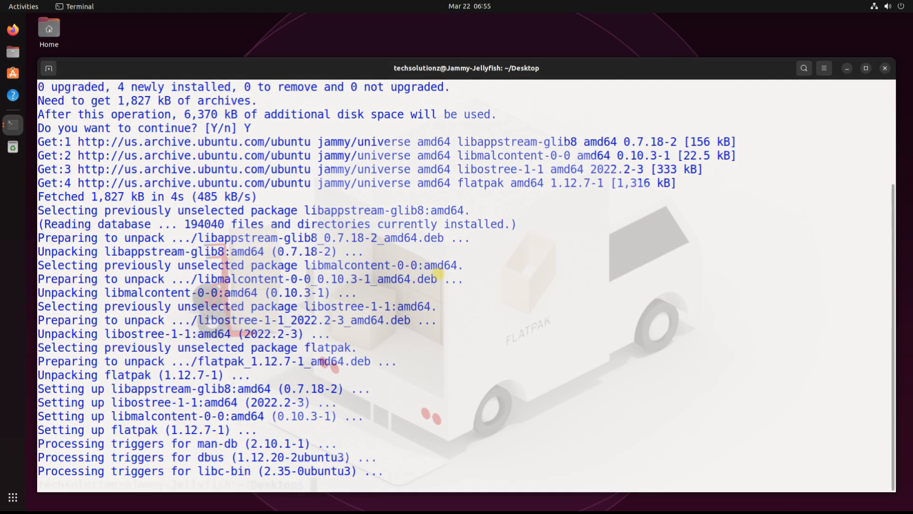
{"action": "type", "text": "clea"}
{"action": "type", "text": "flatpak --version"}
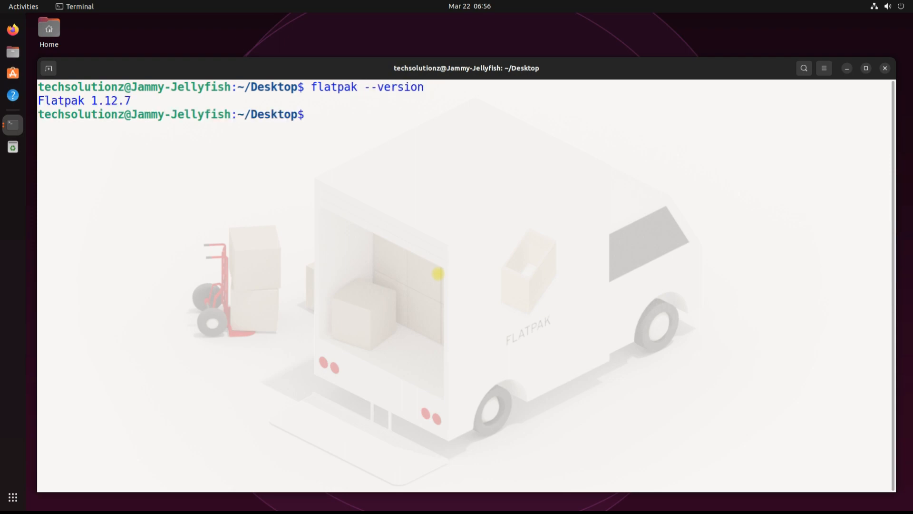
Install gnome-software-plugin-flatpak with sudo apt, confirm with Y, then clear the terminal
{"action": "type", "text": "s"}
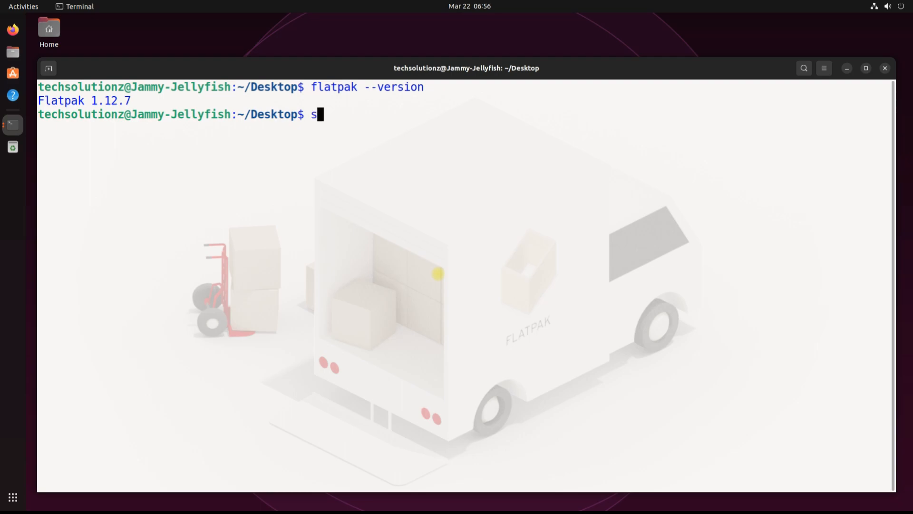
{"action": "type", "text": "udo apt"}
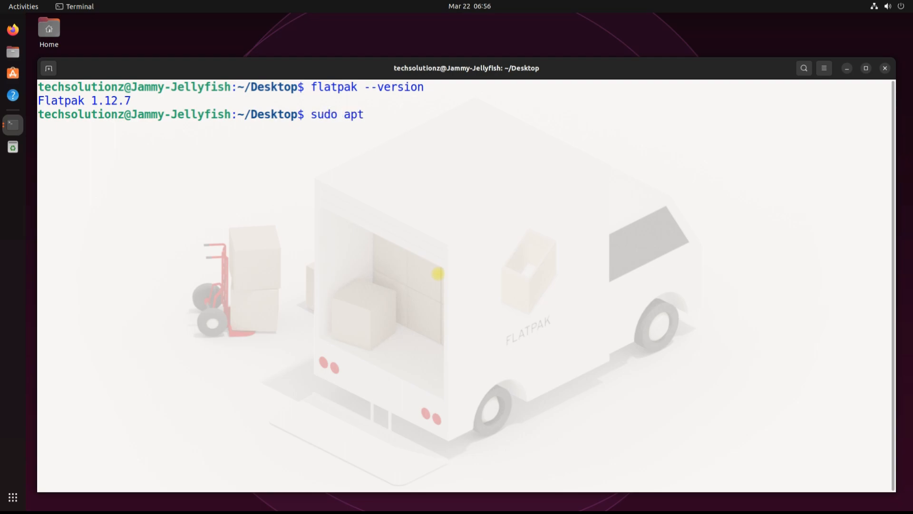
{"action": "type", "text": "install gn"}
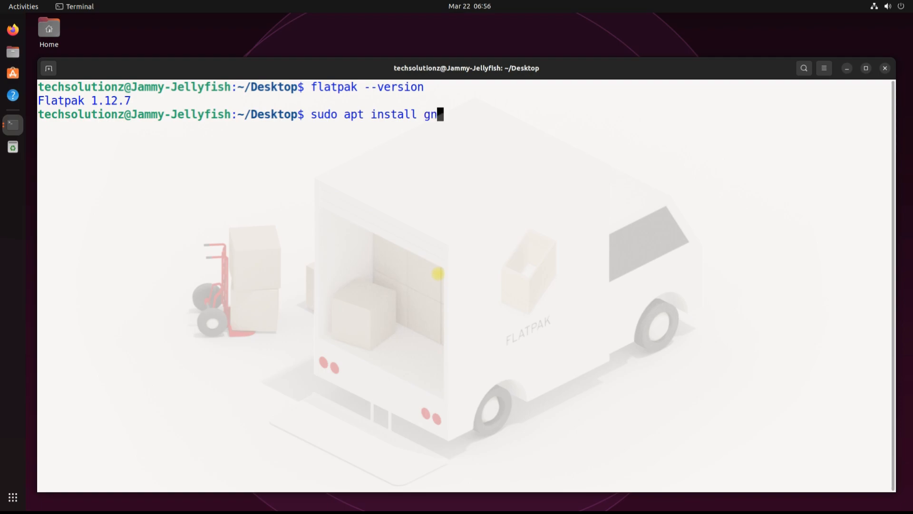
{"action": "type", "text": "ome"}
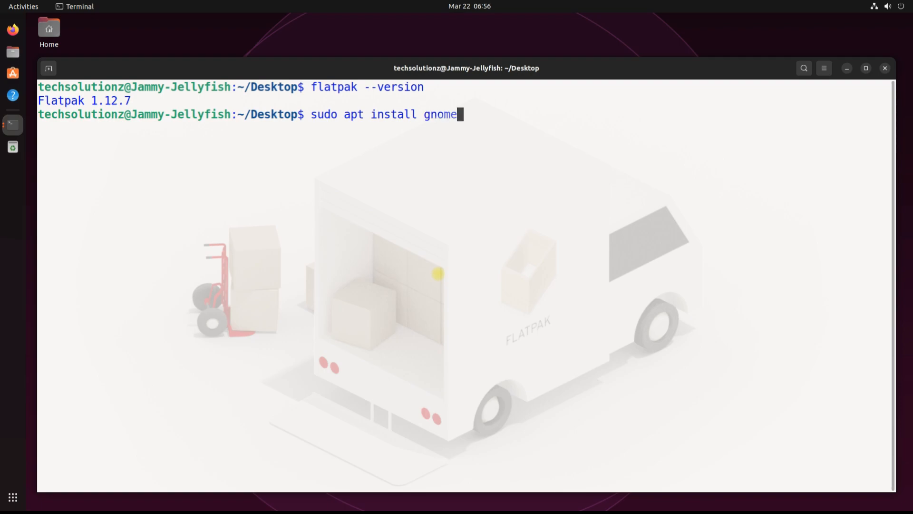
{"action": "type", "text": "-software-plugin-flatpak"}
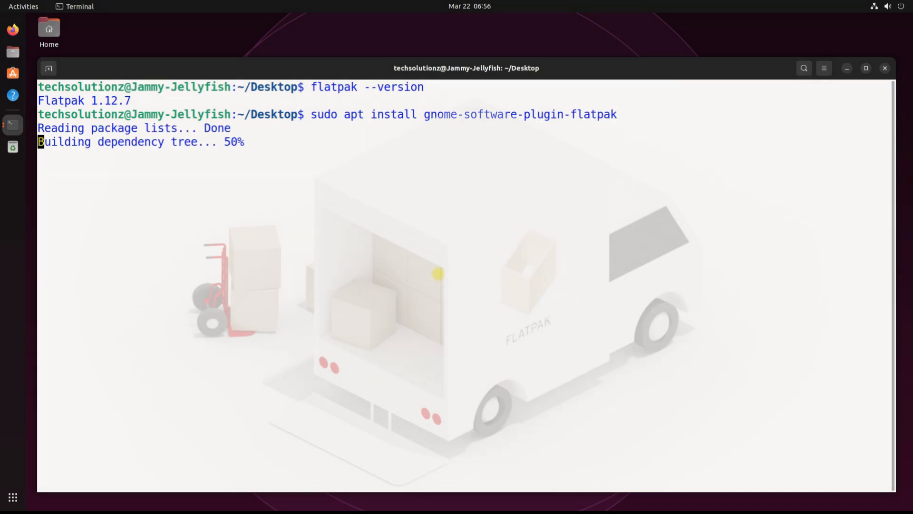
{"action": "type", "text": "Y"}
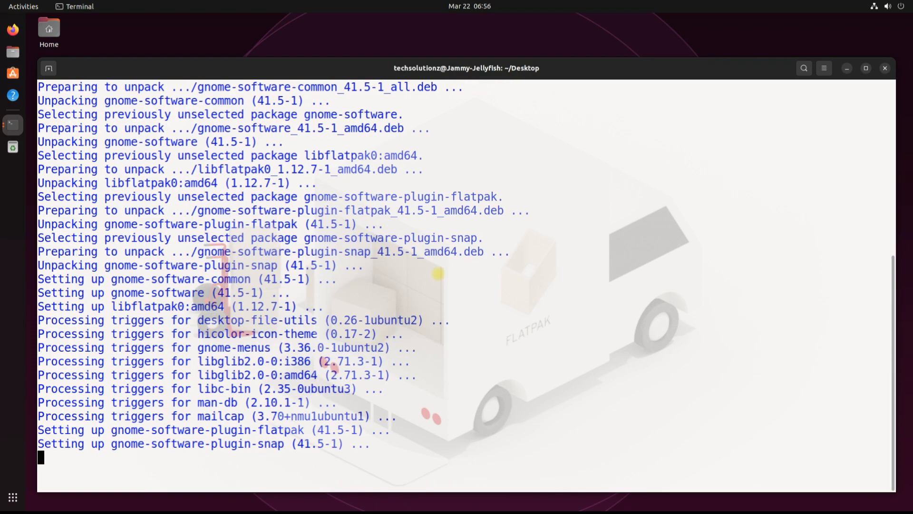
{"action": "type", "text": "clear"}
{"action": "type", "text": "sudo"}
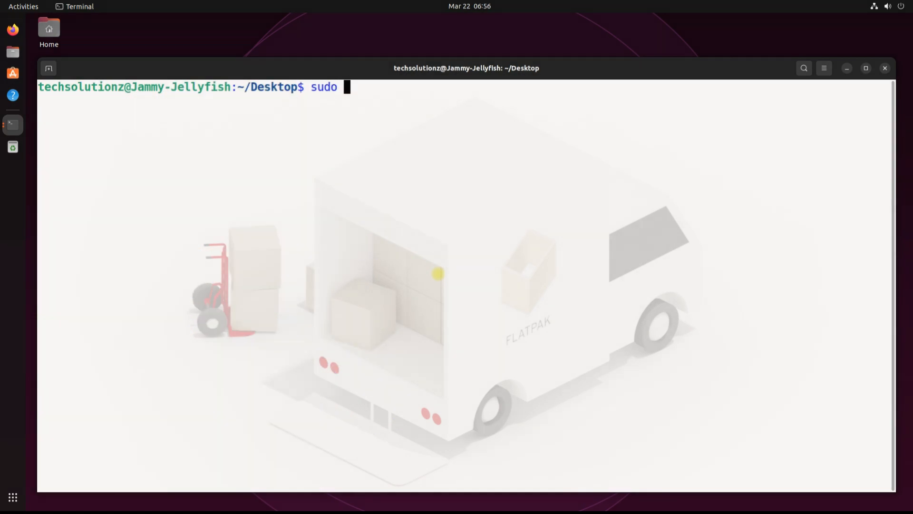
{"action": "type", "text": "flatpak"}
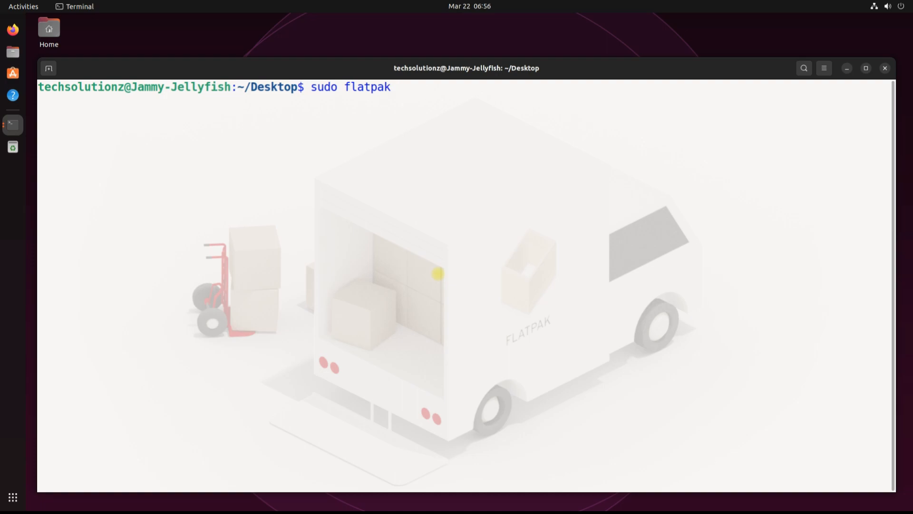
{"action": "type", "text": "remove"}
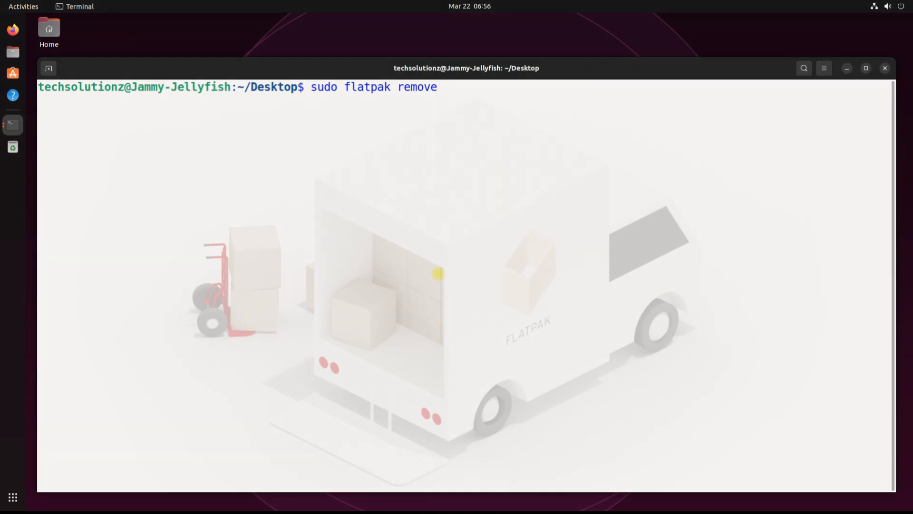
{"action": "type", "text": "-add --if-not-exist"}
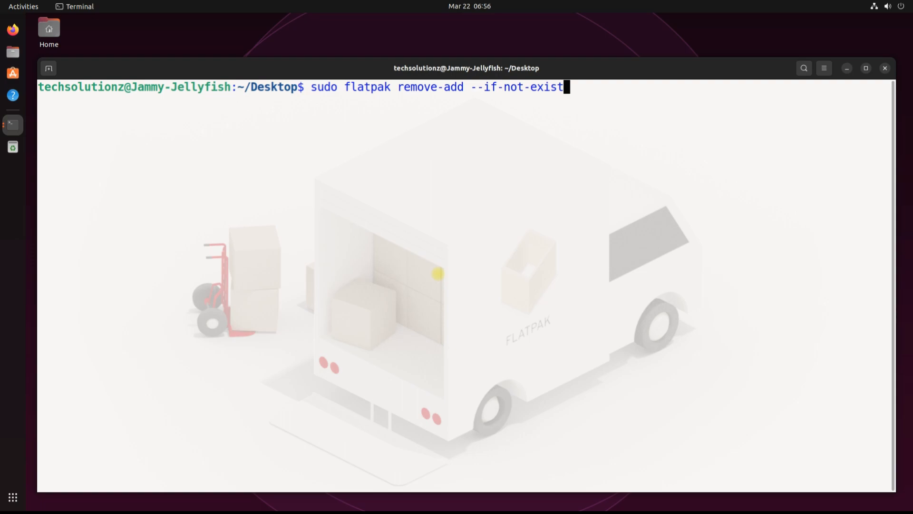
{"action": "type", "text": "s flathub https:/"}
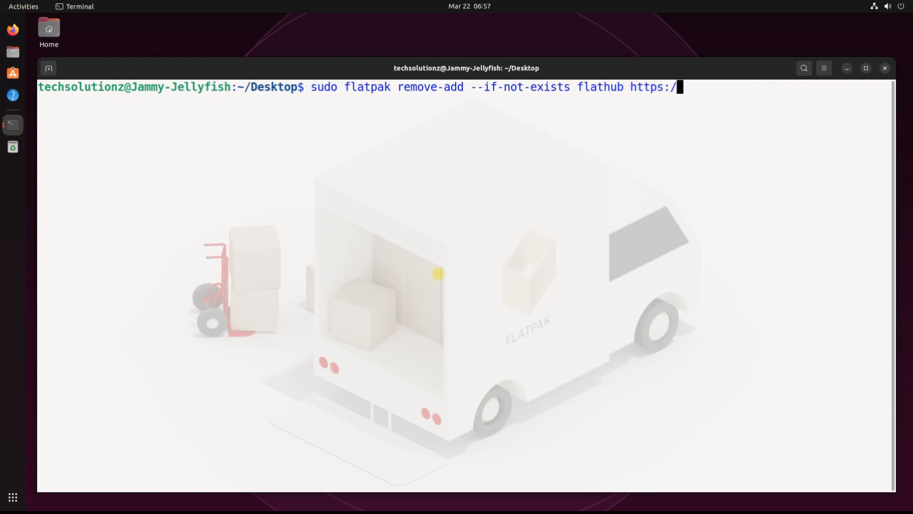
{"action": "type", "text": "flathub.org/repo/"}
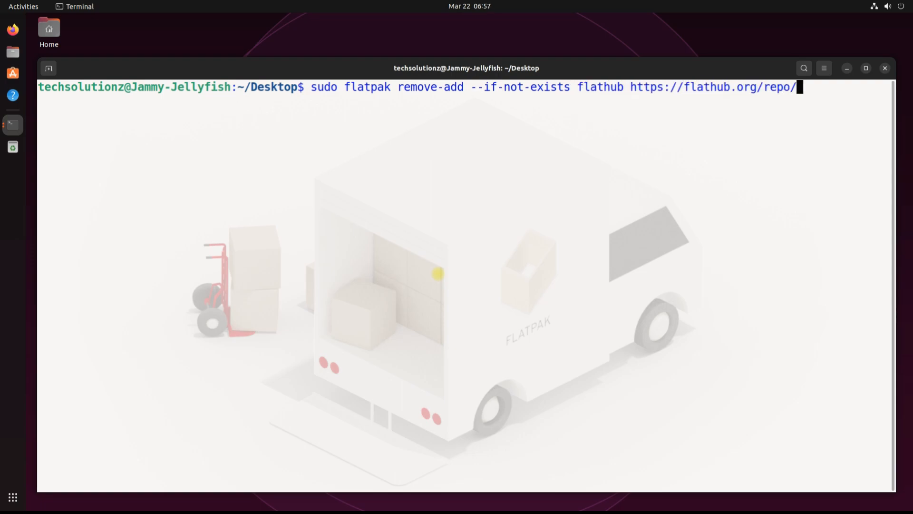
{"action": "type", "text": "flathub"}
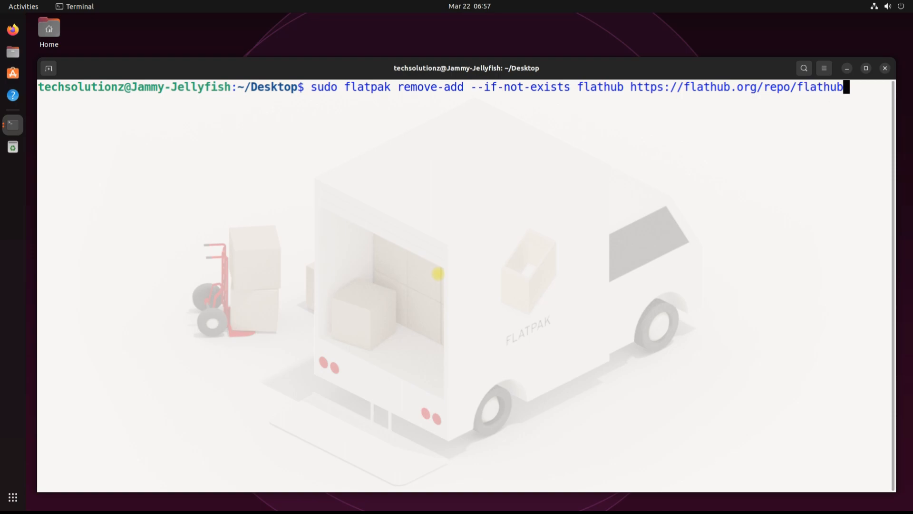
{"action": "type", "text": ".flatpakrepo"}
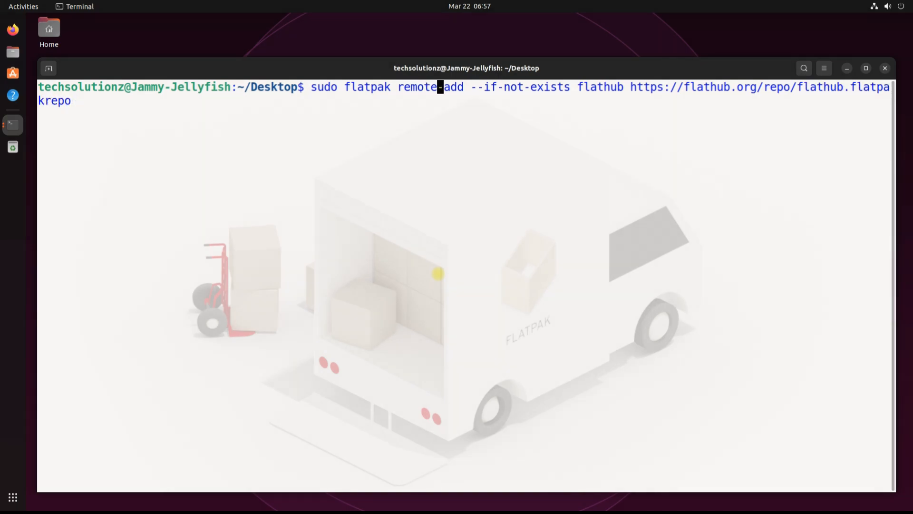
{"action": "key", "text": "Return"}
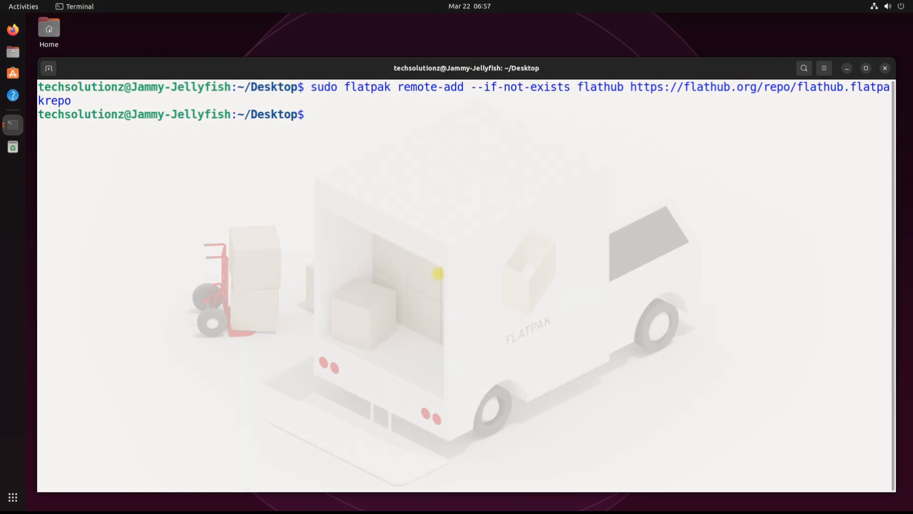
{"action": "type", "text": "sudo"}
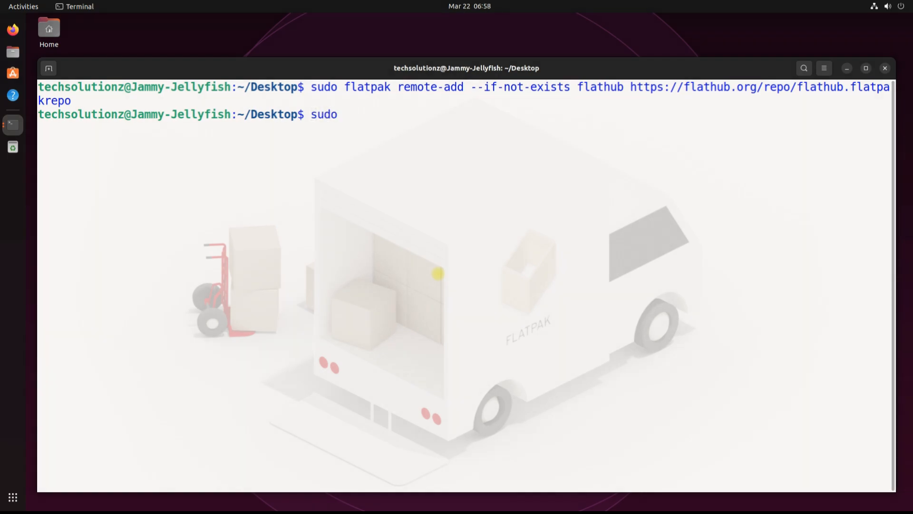
Reboot with sudo reboot and log back in with the password at the Ubuntu login screen
{"action": "type", "text": "reboot"}
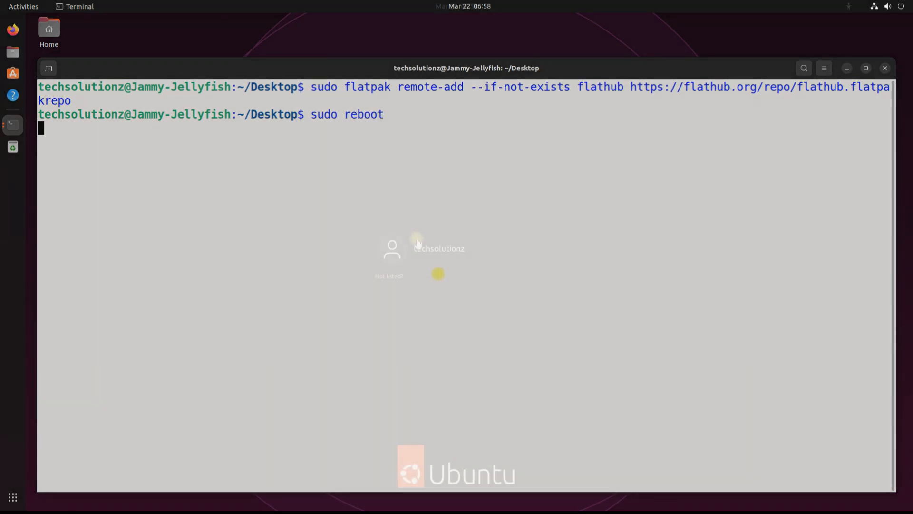
{"action": "type", "text": "*"}
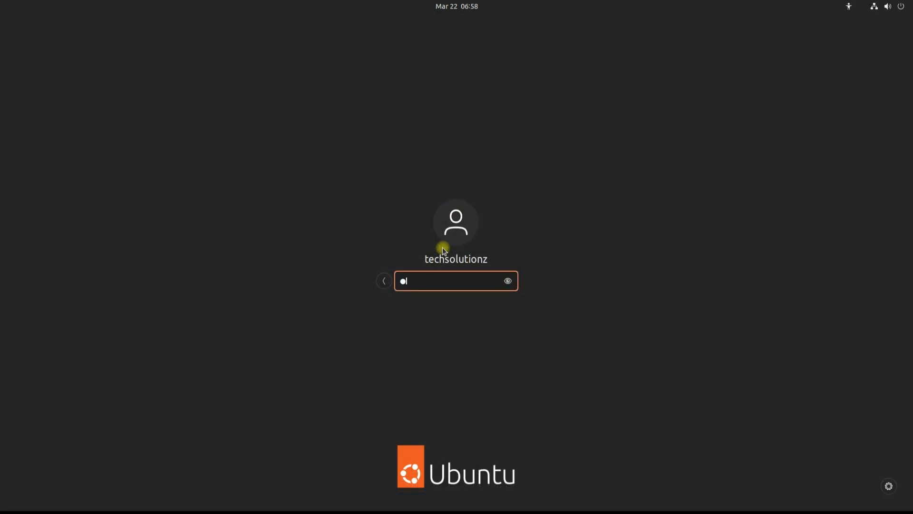
{"action": "key", "text": "Return"}
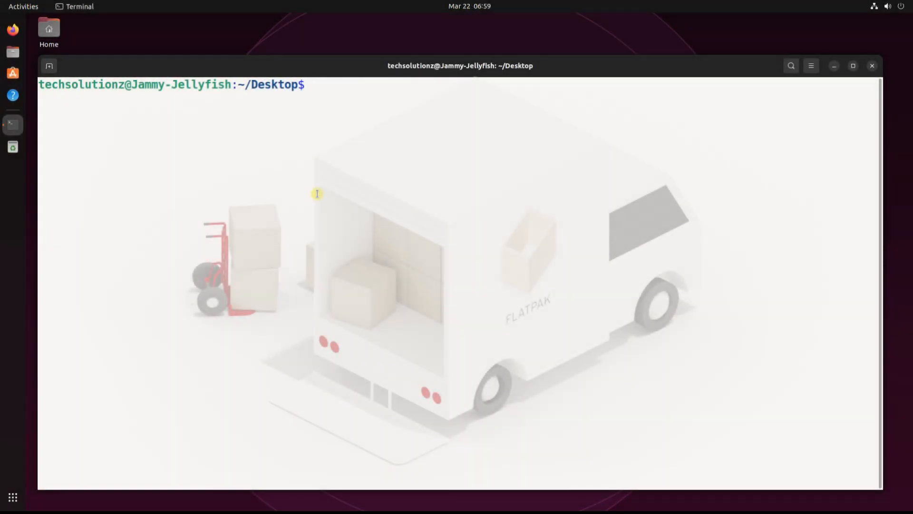
Run sudo flatpak install flathub com.discordapp.Discord and answer Y to both prompts
{"action": "type", "text": "sudo"}
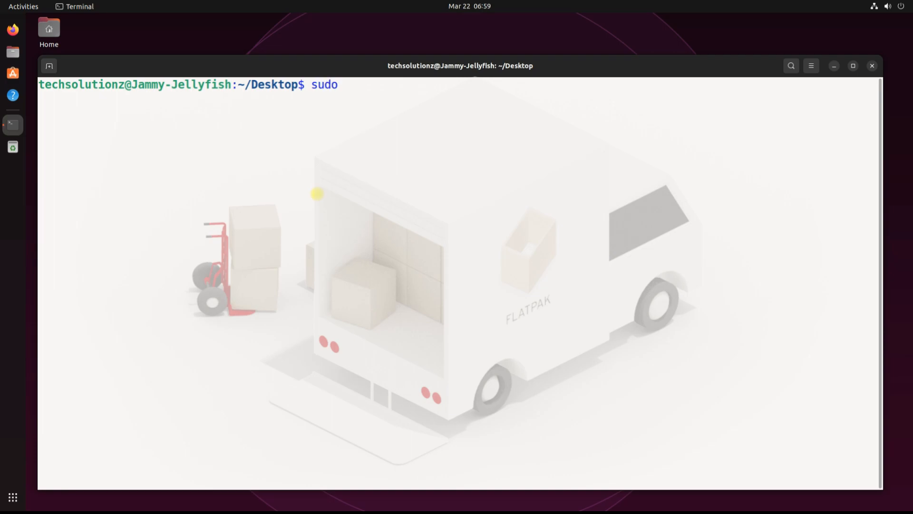
{"action": "type", "text": "flatpak in"}
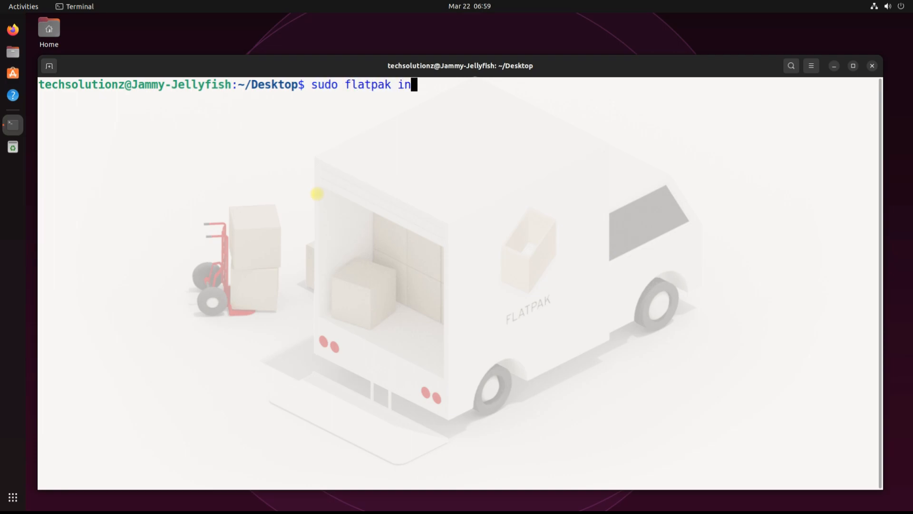
{"action": "type", "text": "stall flathub co"}
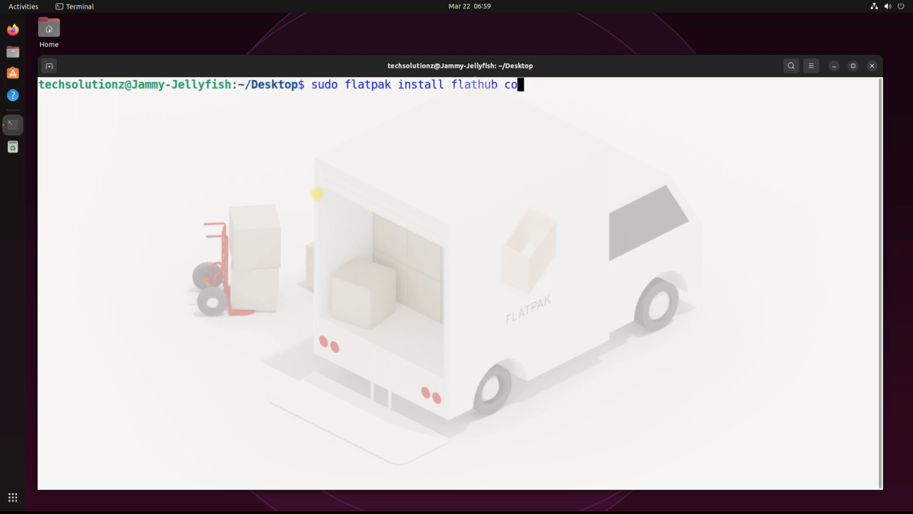
{"action": "type", "text": "m.d"}
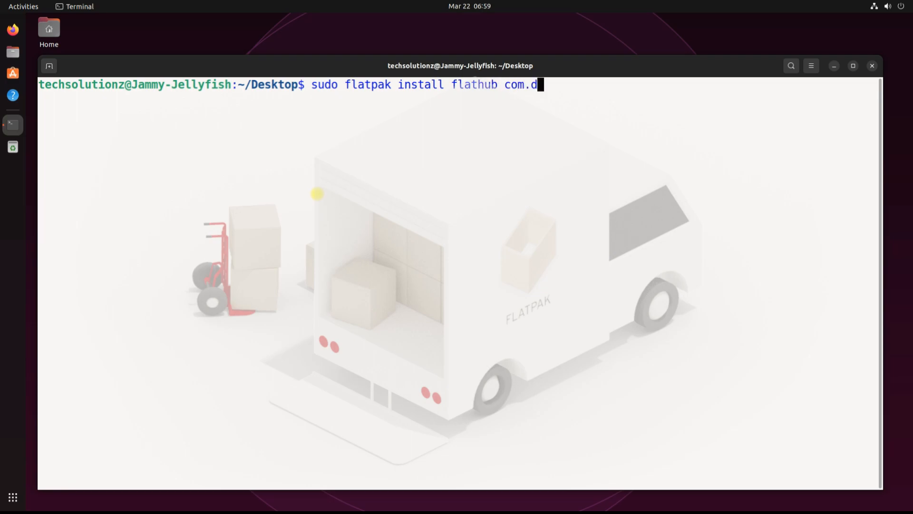
{"action": "type", "text": "iscor"}
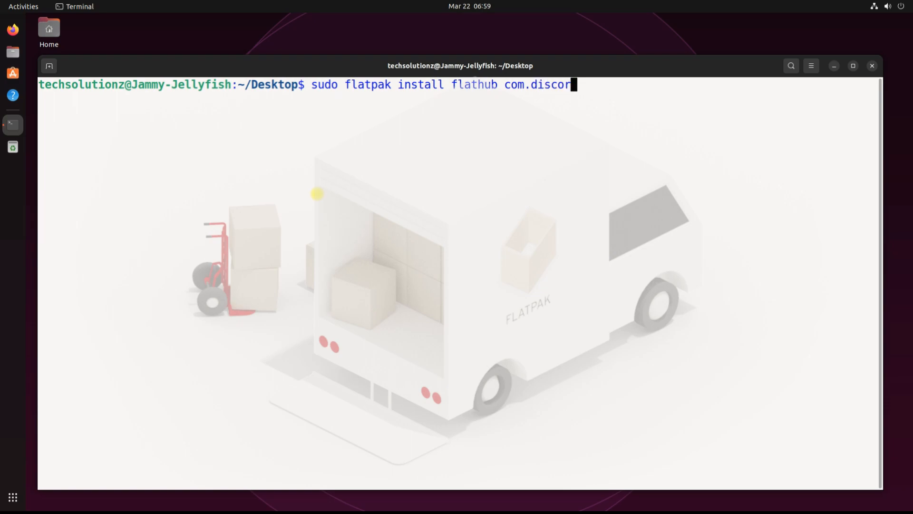
{"action": "type", "text": "a"}
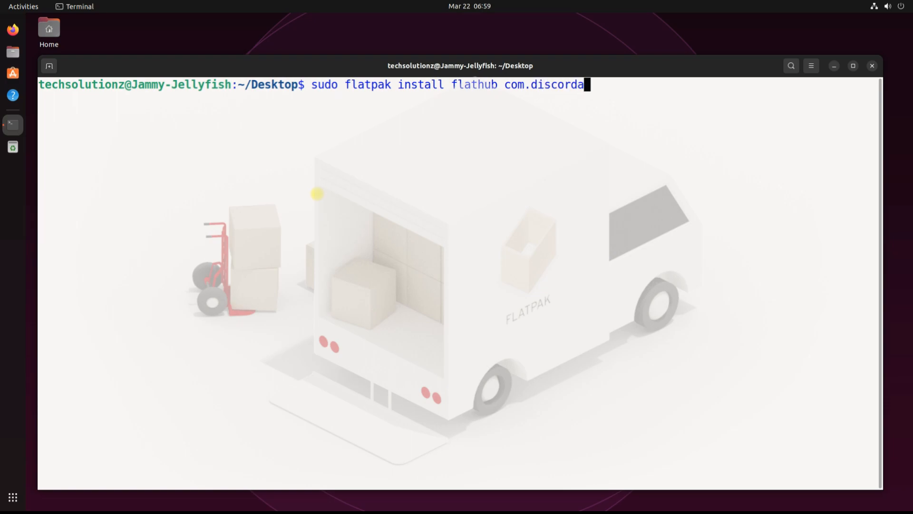
{"action": "type", "text": "pp.Discord"}
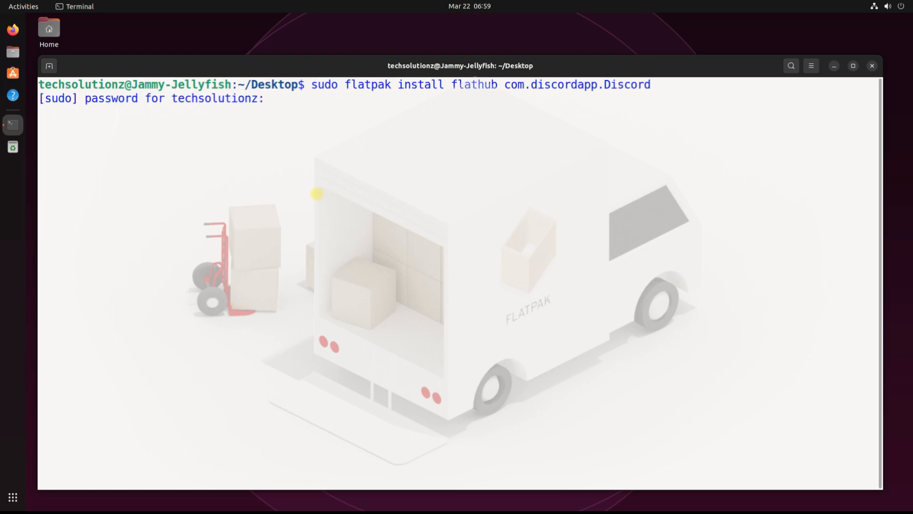
{"action": "key", "text": "Return"}
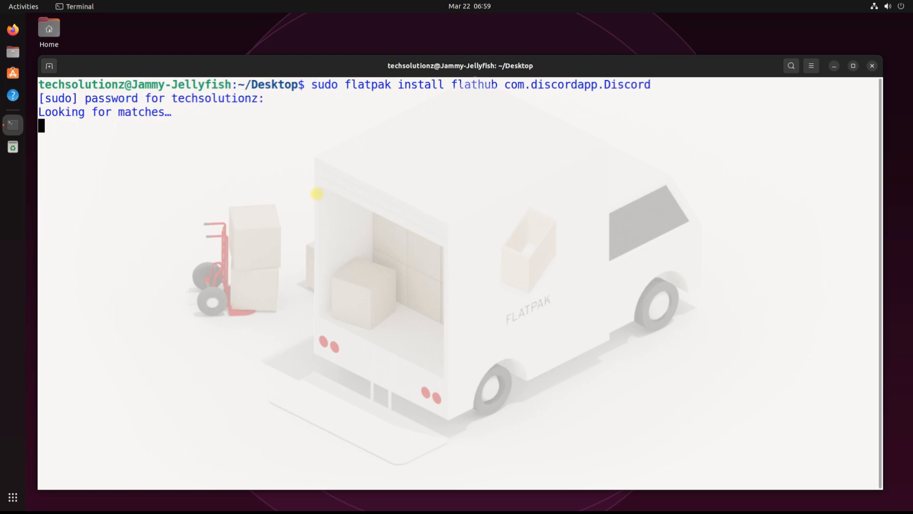
{"action": "type", "text": "Y/n]:"}
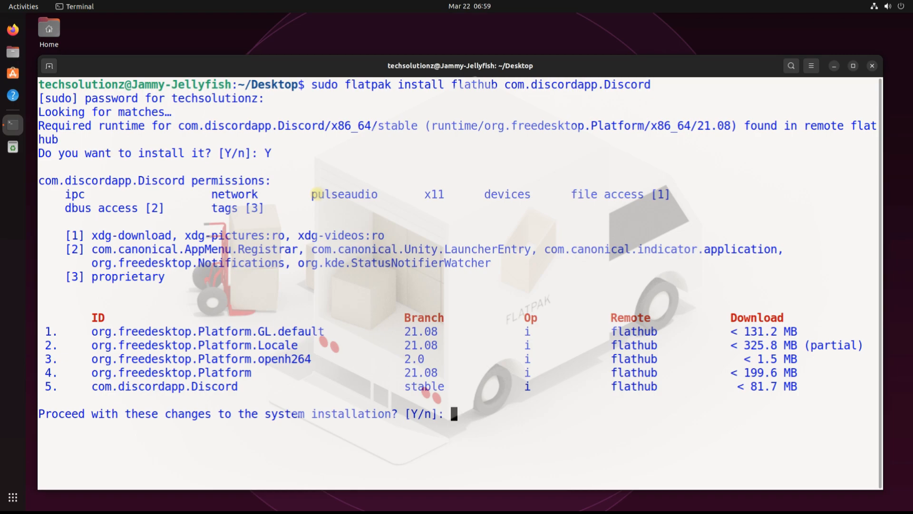
{"action": "type", "text": "Y"}
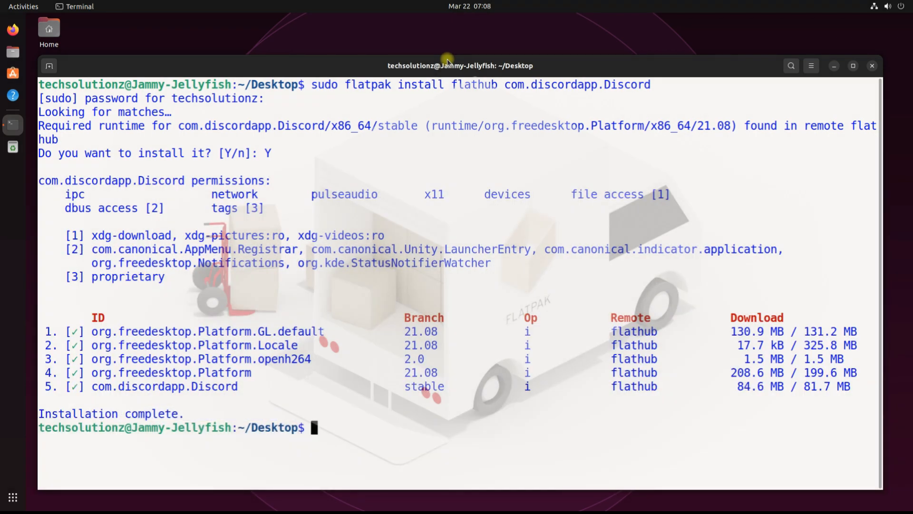
Launch Discord with flatpak run com.discordapp.Discord, then close the terminal window
{"action": "type", "text": "flat"}
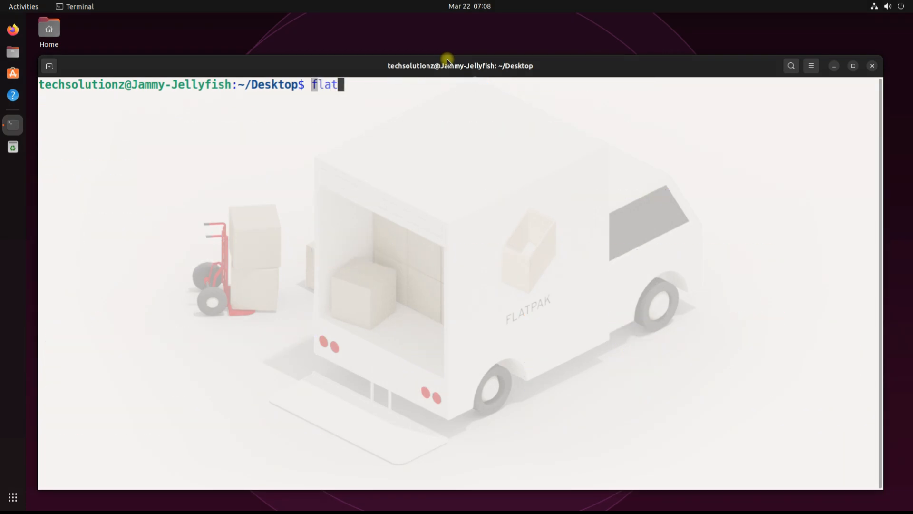
{"action": "type", "text": "pak run com.disco"}
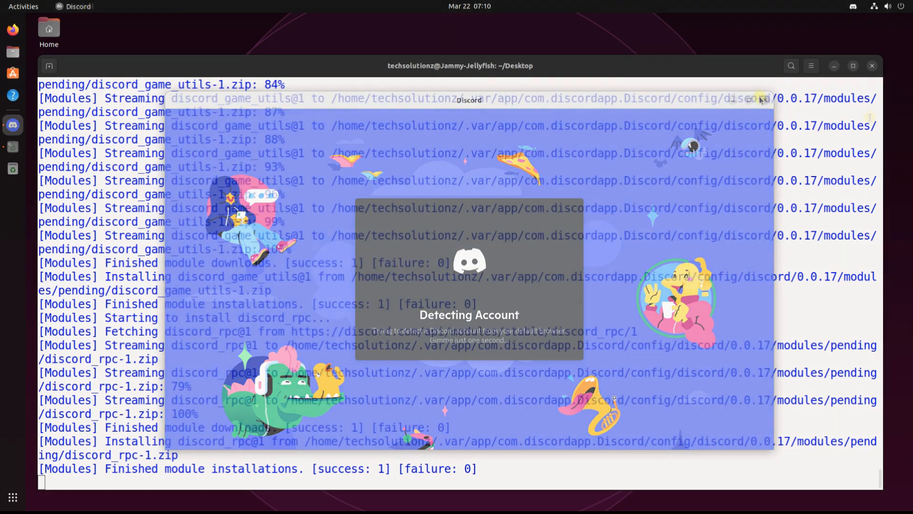
{"action": "left_click", "coordinate": [873, 66]}
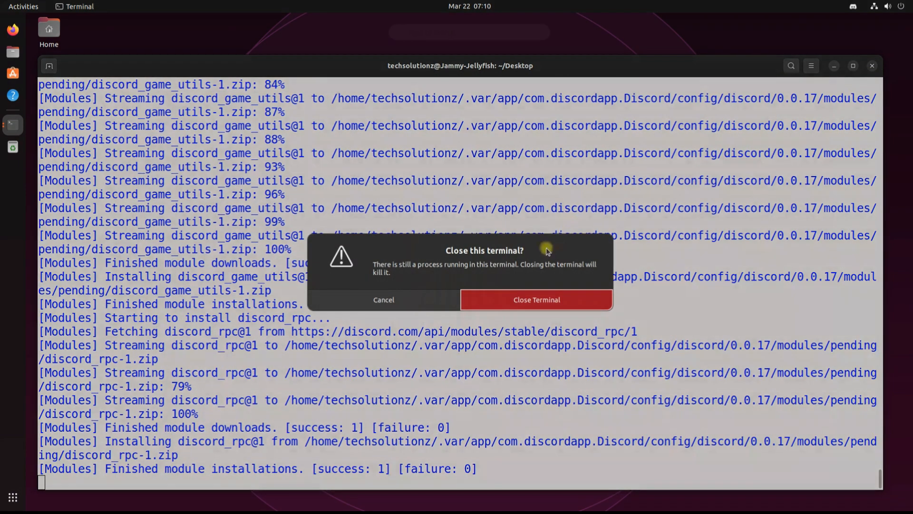